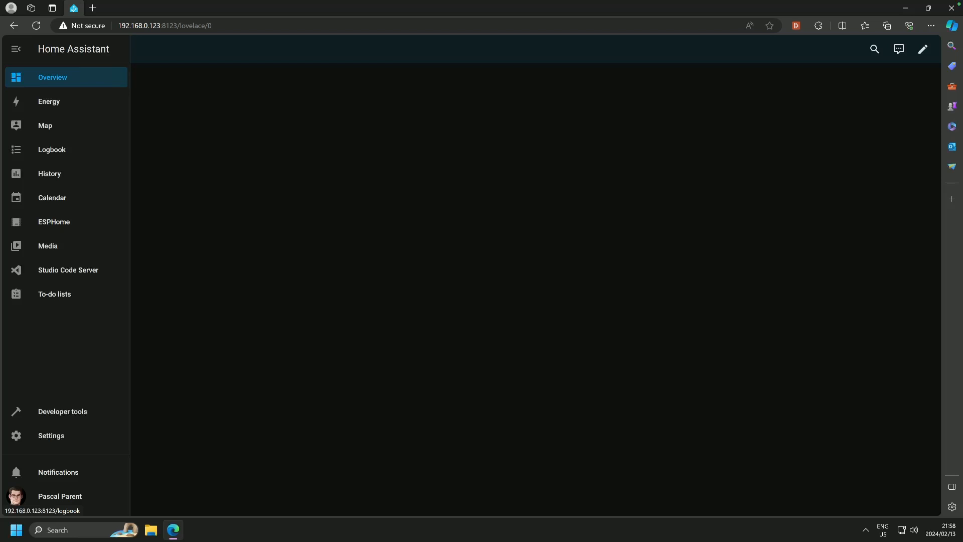
pyautogui.moveTo(57, 442)
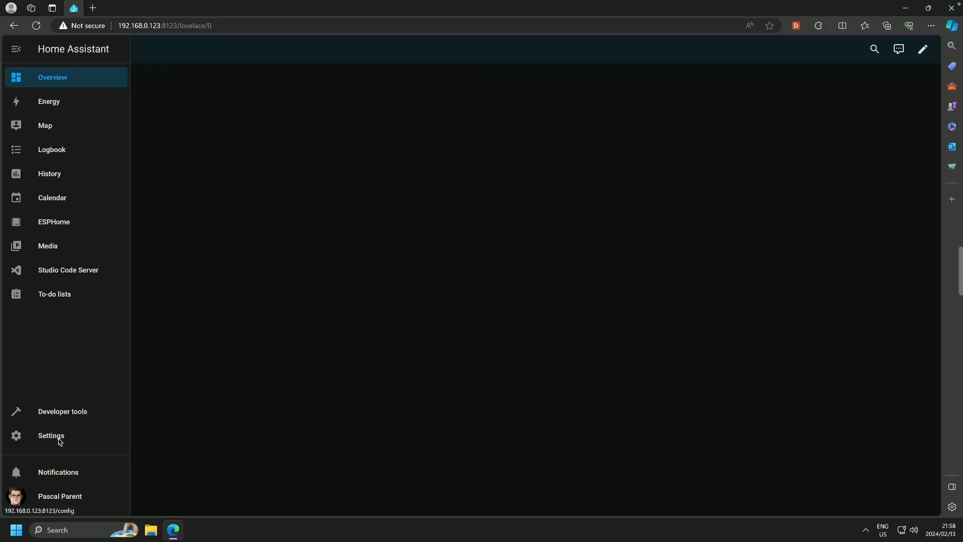
# Step: Search the add-on store for 'ssh' and open the Advanced SSH & Web Terminal add-on page
pyautogui.click(51, 435)
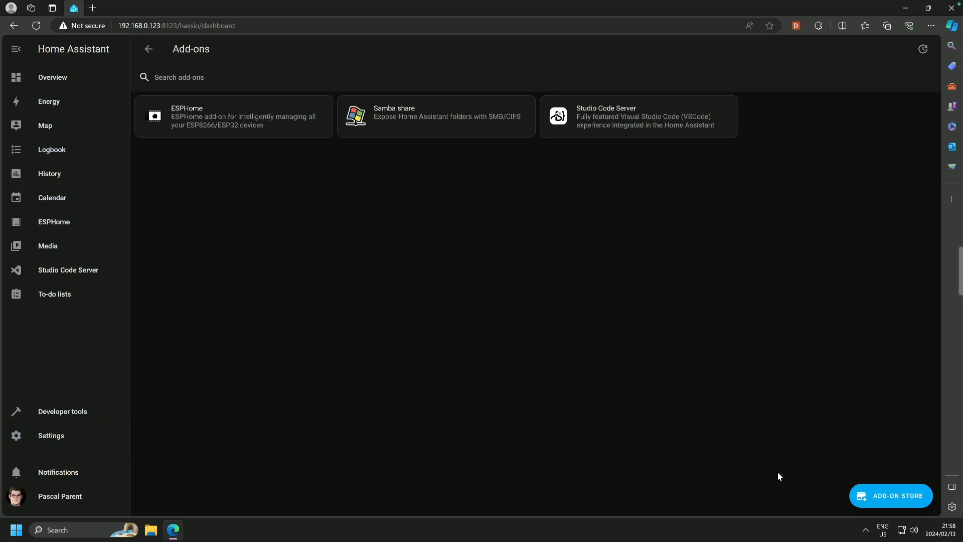
pyautogui.click(891, 496)
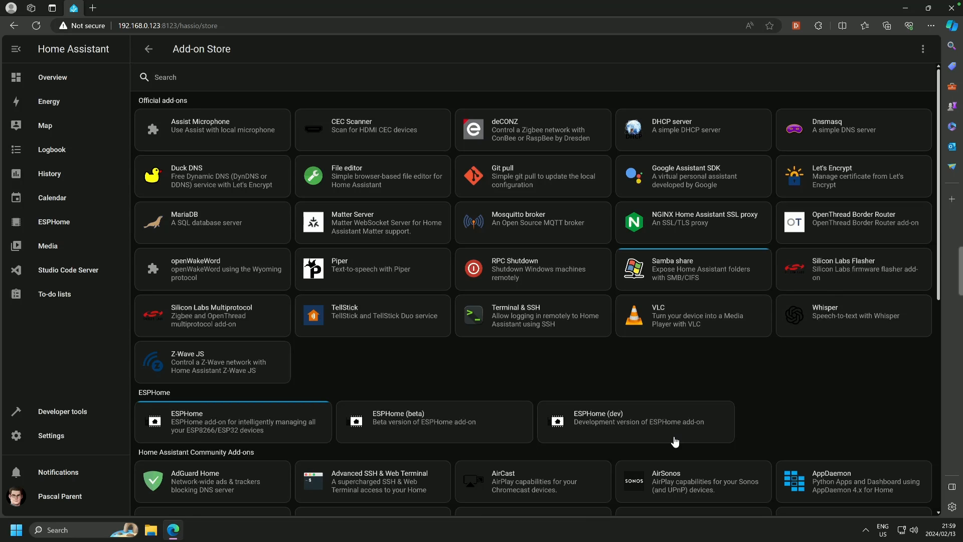
pyautogui.moveTo(242, 70)
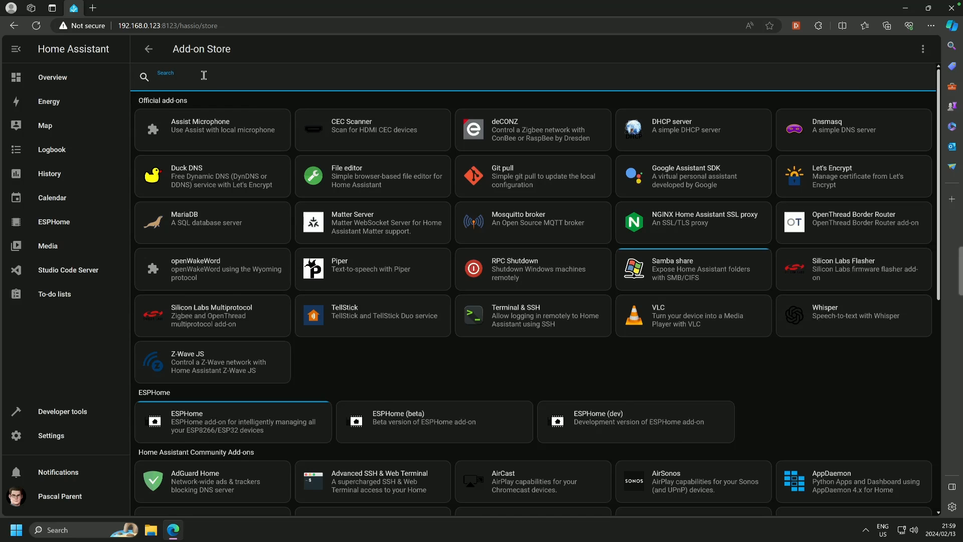
pyautogui.write('ssh')
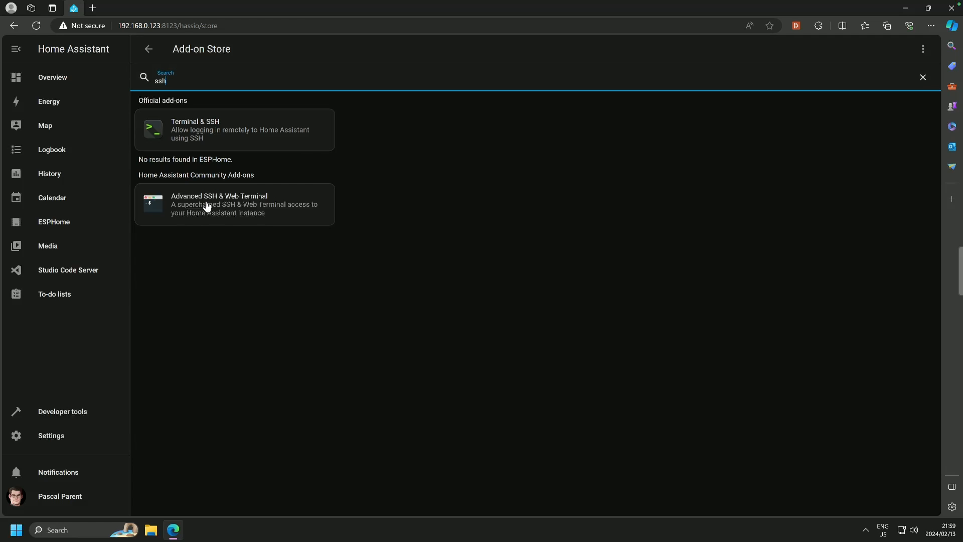
pyautogui.click(235, 204)
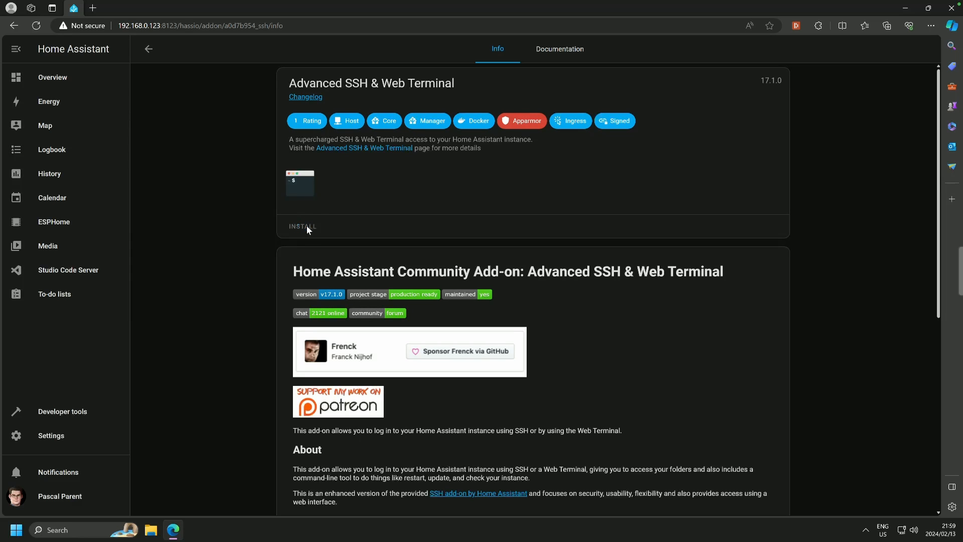
# Step: Install the Advanced SSH & Web Terminal add-on and wait for it to finish
pyautogui.click(303, 226)
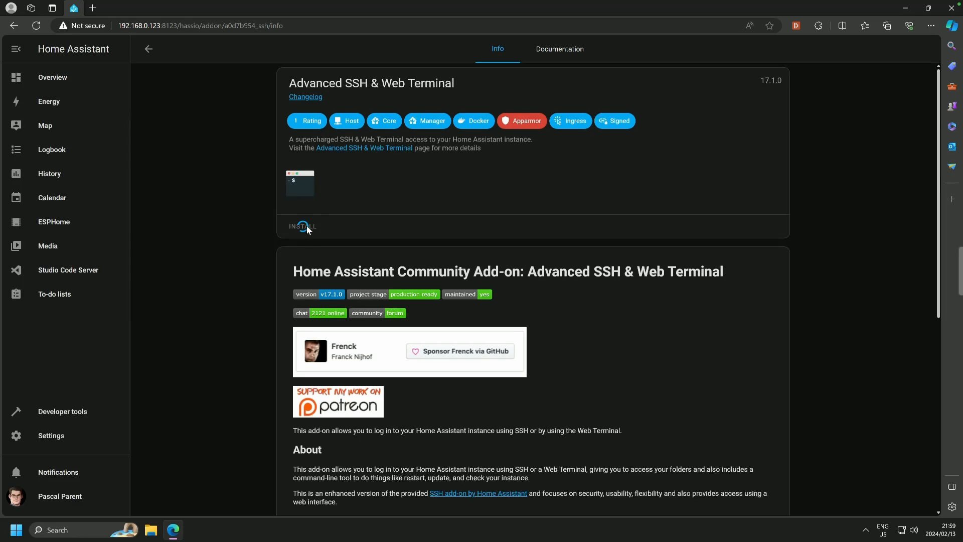
pyautogui.click(302, 226)
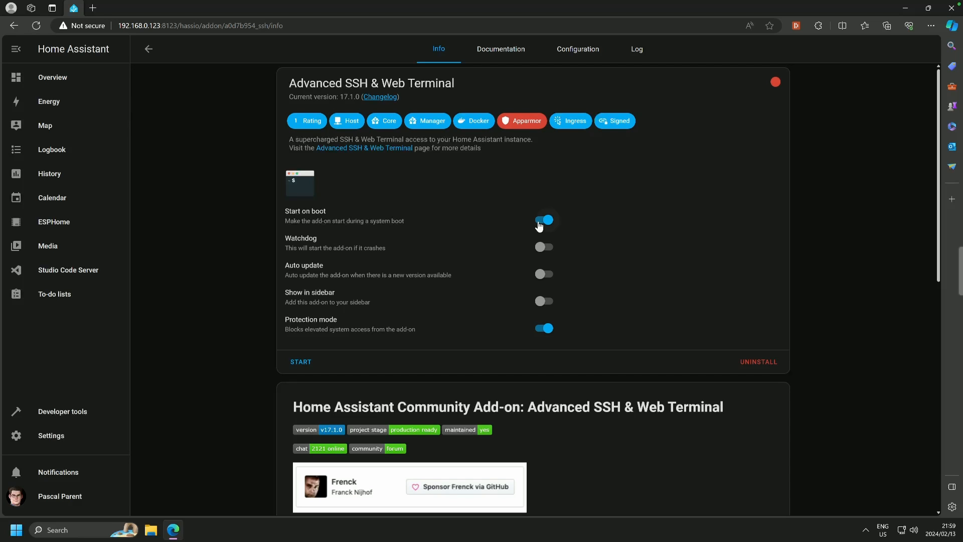
# Step: Turn Start on boot off, keep Protection mode enabled, and go to the add-on's Configuration options
pyautogui.click(544, 220)
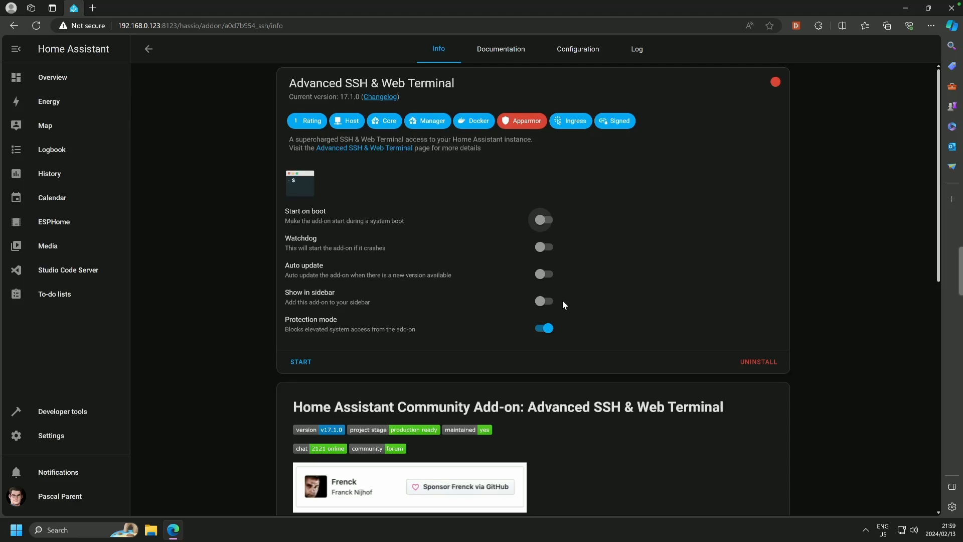
pyautogui.moveTo(343, 322)
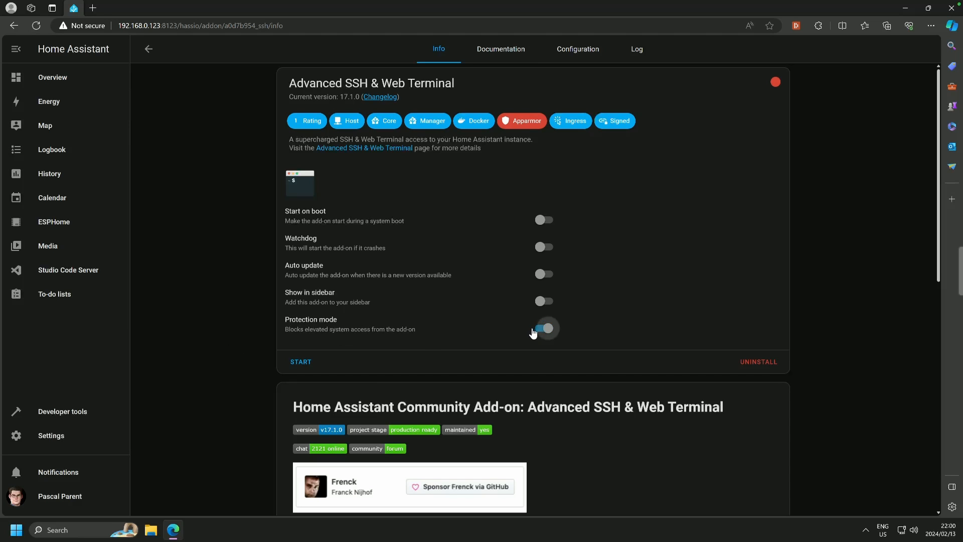
pyautogui.click(544, 329)
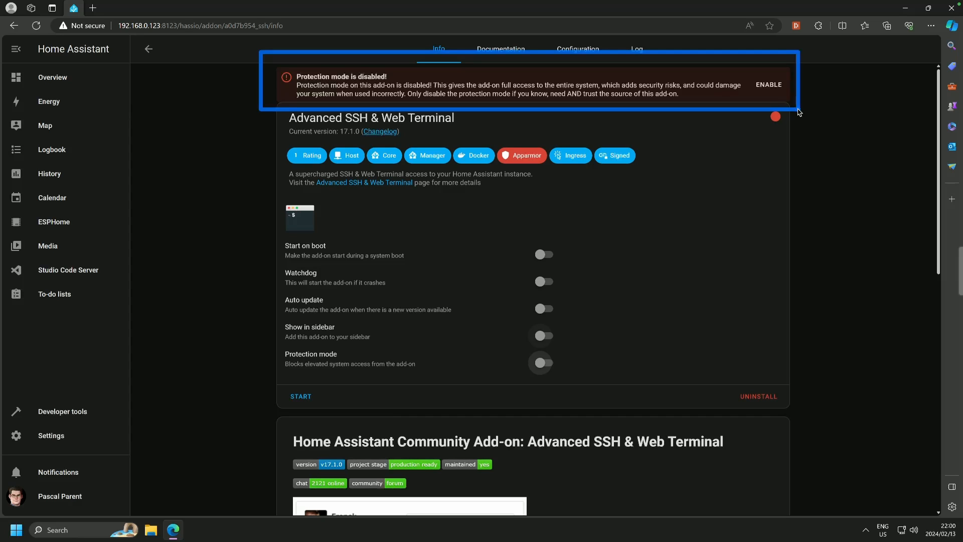
pyautogui.click(544, 363)
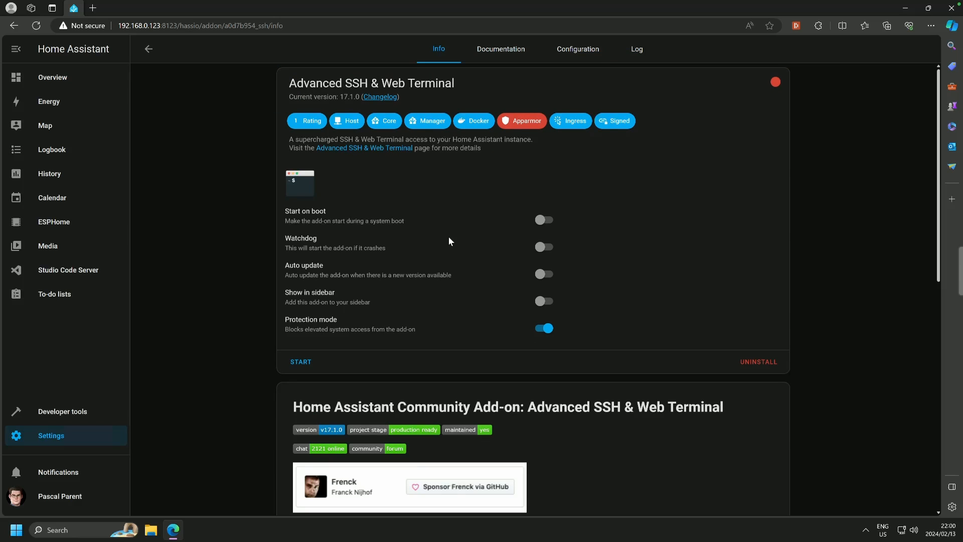
pyautogui.scroll(-3)
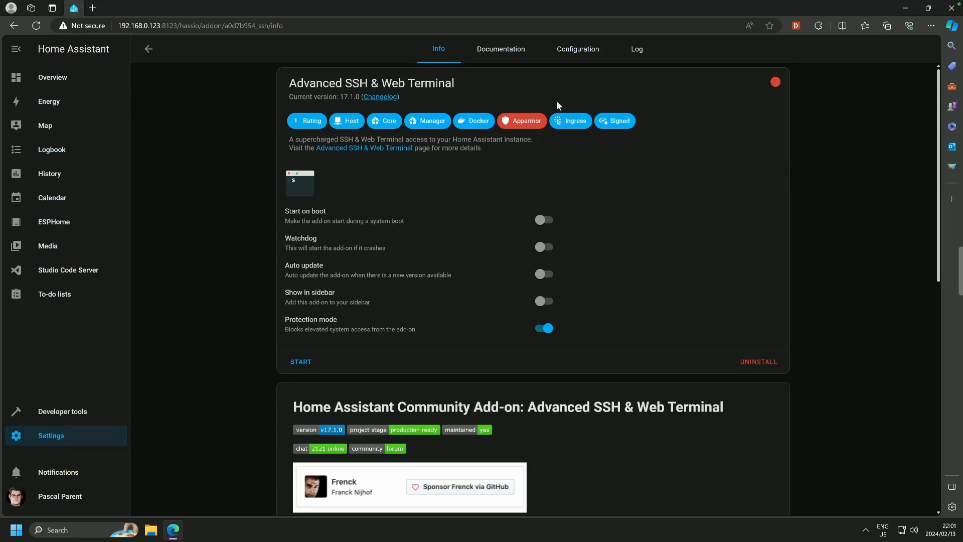
pyautogui.click(578, 50)
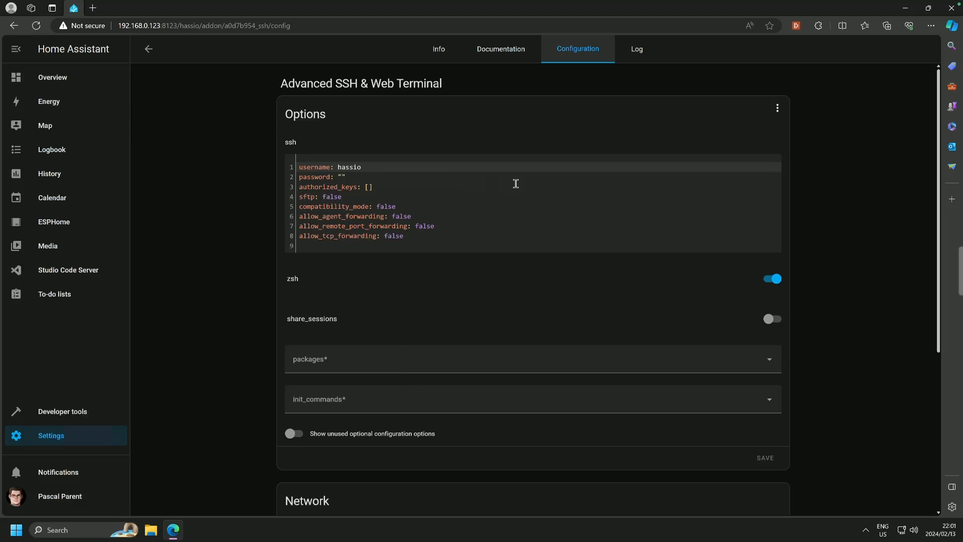
pyautogui.click(406, 167)
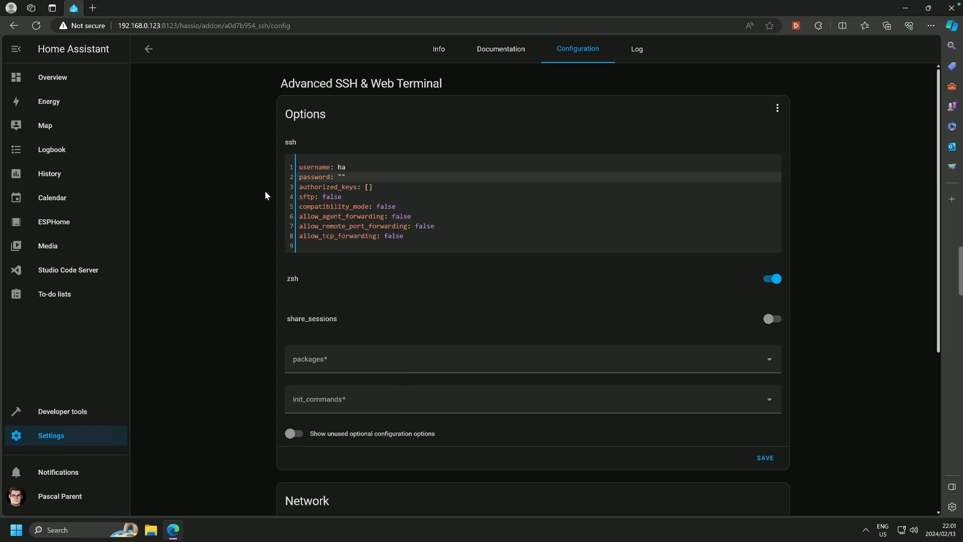
pyautogui.write('password')
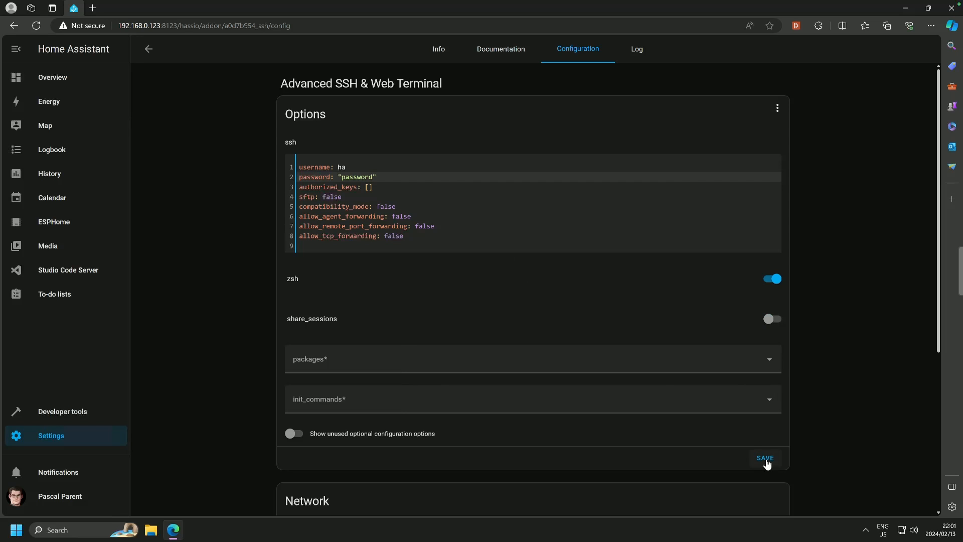
pyautogui.click(765, 457)
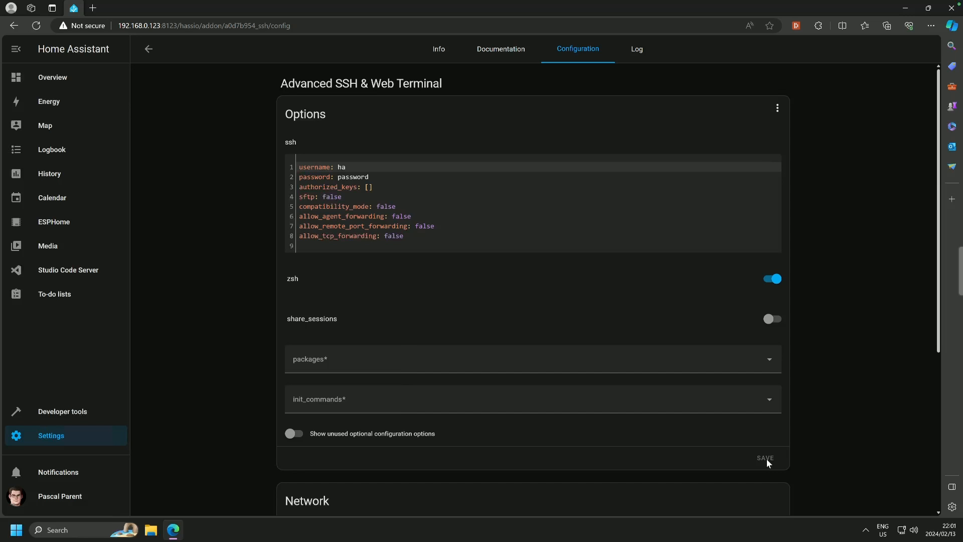
pyautogui.click(439, 49)
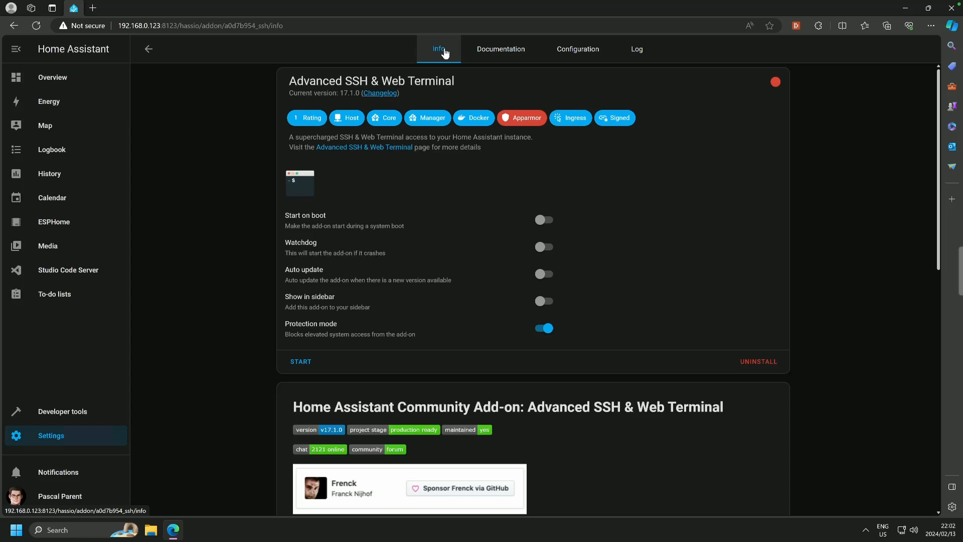
# Step: Start the add-on and check its log shows the SSH daemon listening on port 22
pyautogui.click(301, 361)
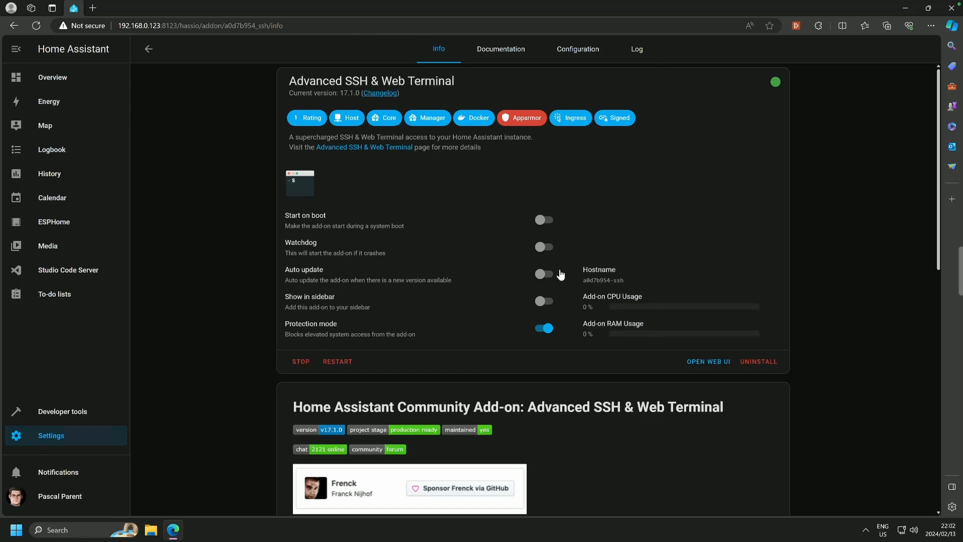
pyautogui.click(636, 49)
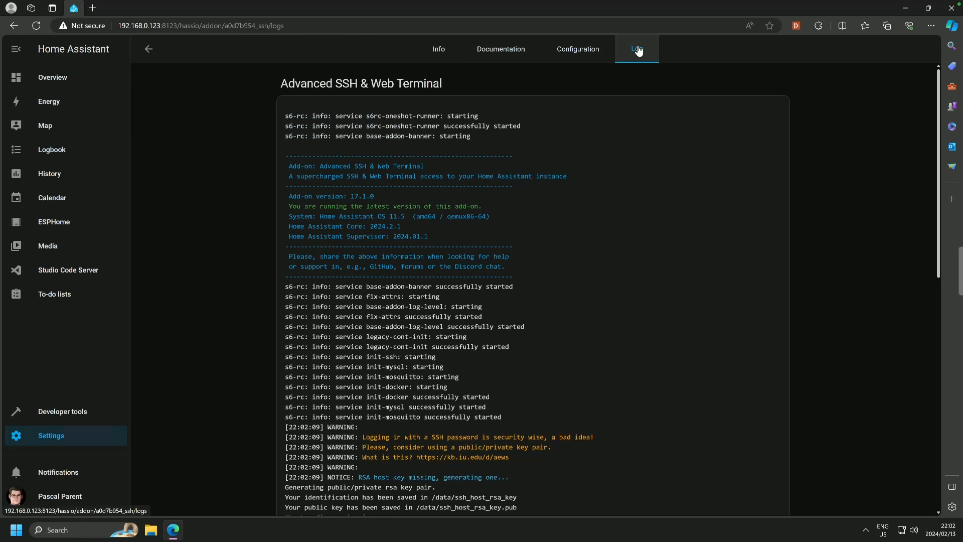
pyautogui.scroll(-3)
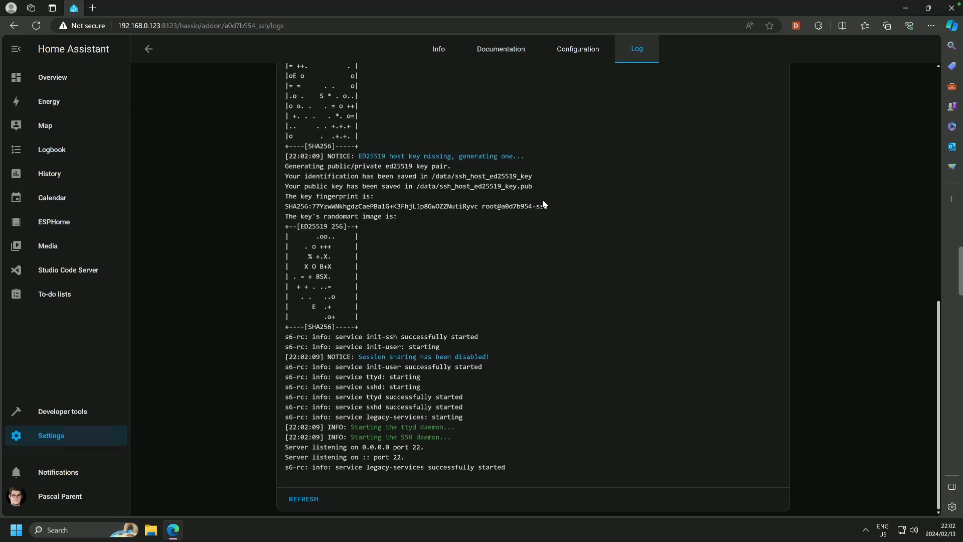
pyautogui.moveTo(563, 267)
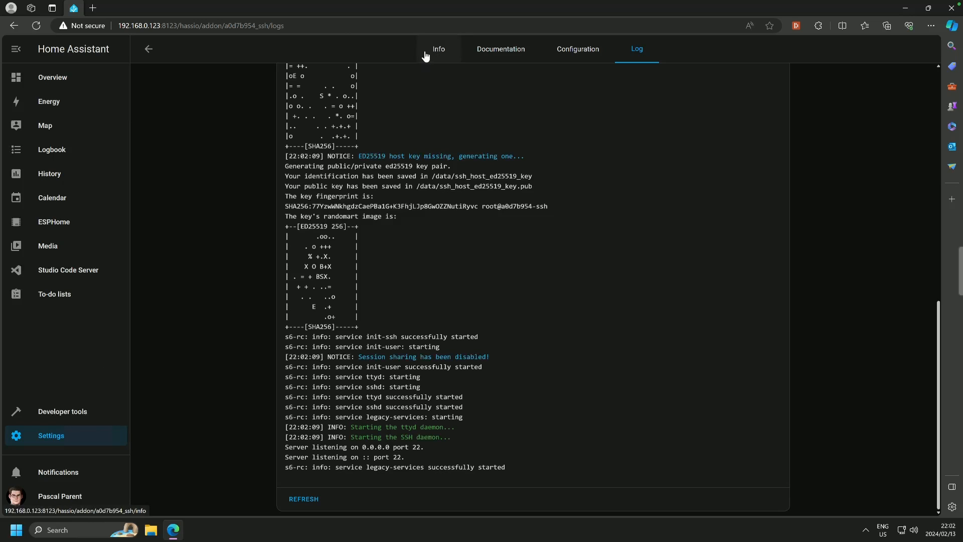
# Step: Launch the add-on's Web UI terminal from its Info page, reaching the zsh prompt
pyautogui.click(438, 49)
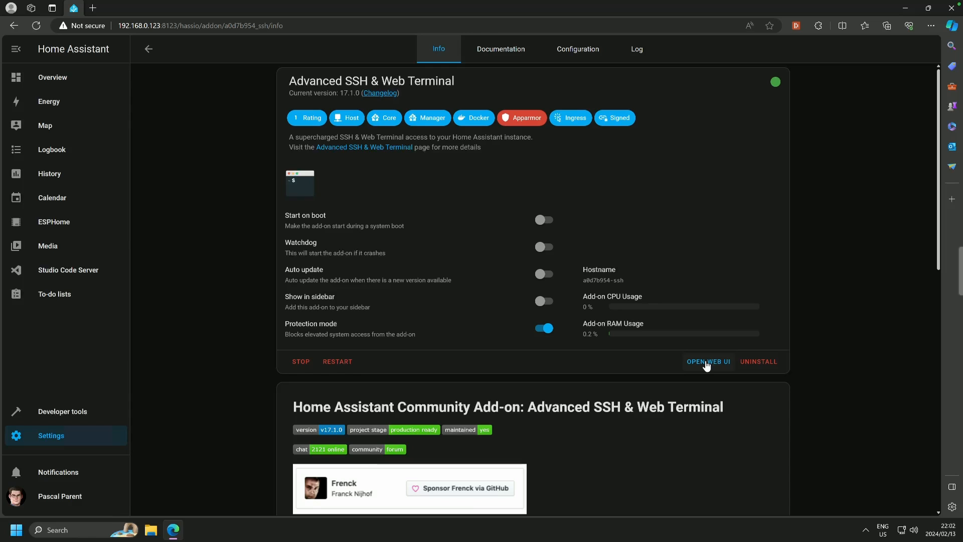
pyautogui.click(708, 362)
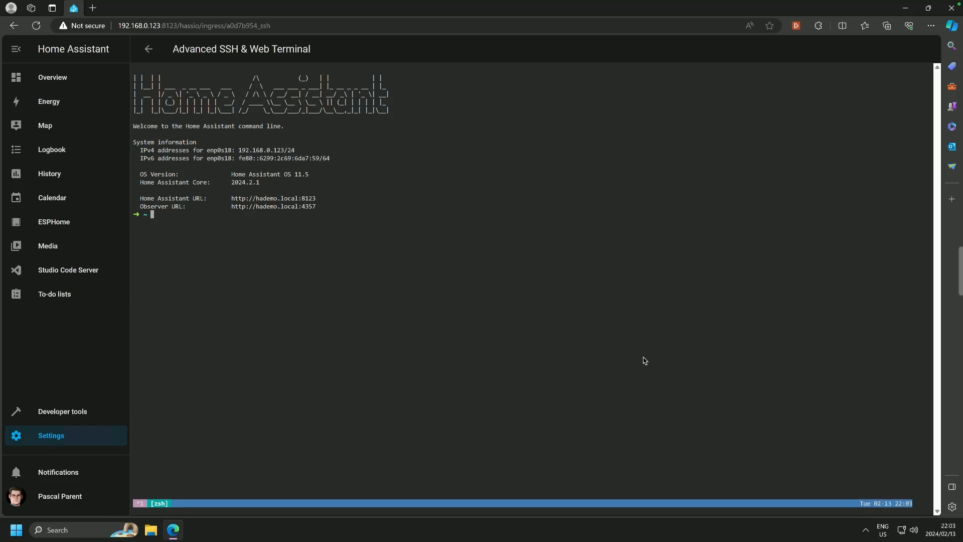
pyautogui.moveTo(805, 116)
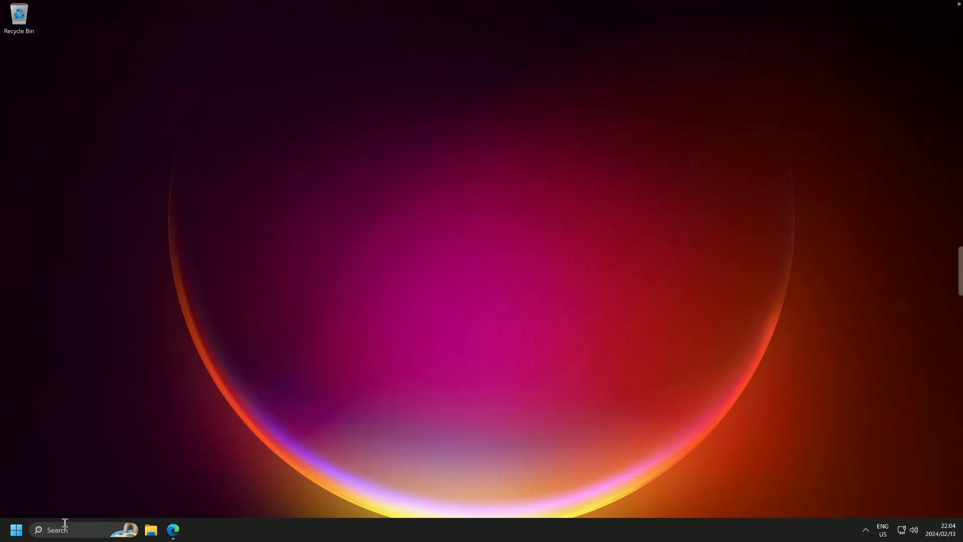
# Step: Bring up the Windows Start menu to launch PowerShell
pyautogui.click(19, 530)
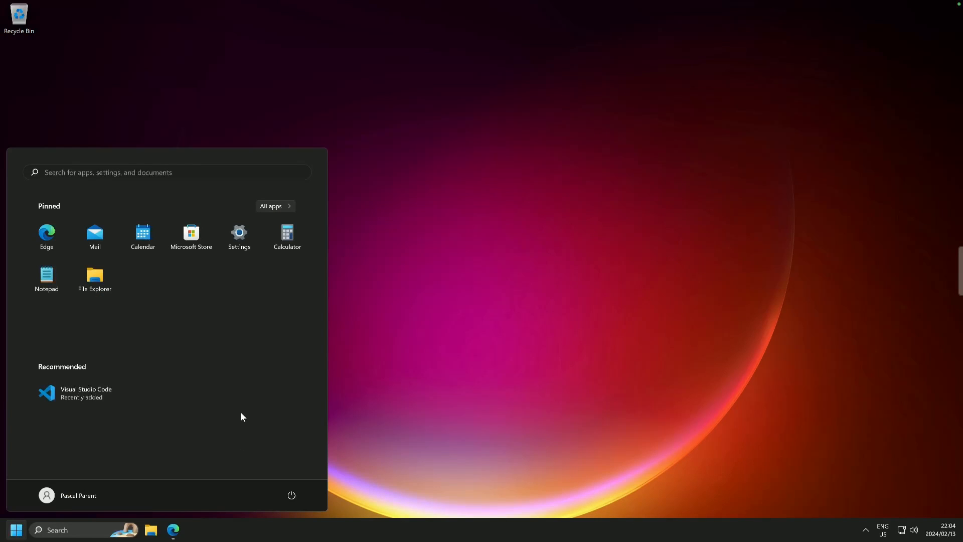
pyautogui.moveTo(243, 413)
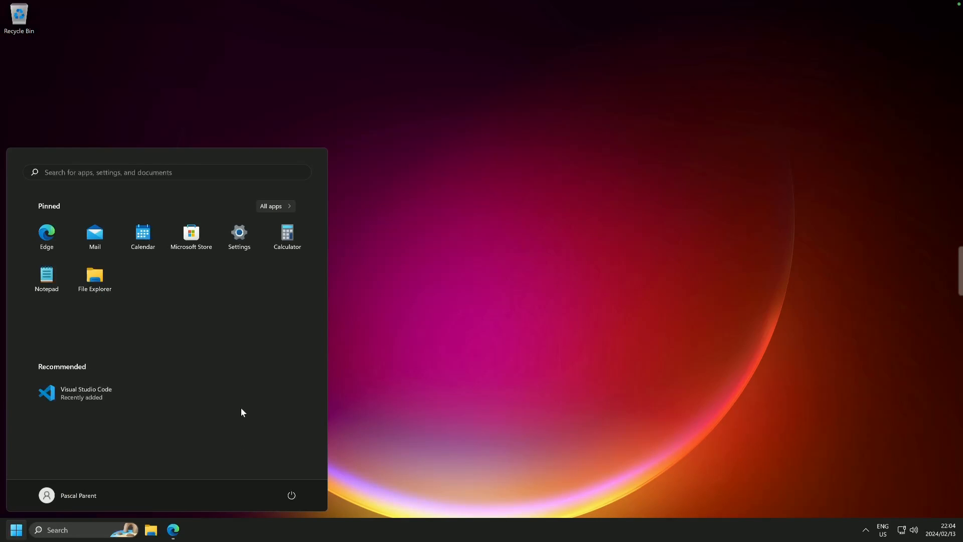
pyautogui.moveTo(144, 290)
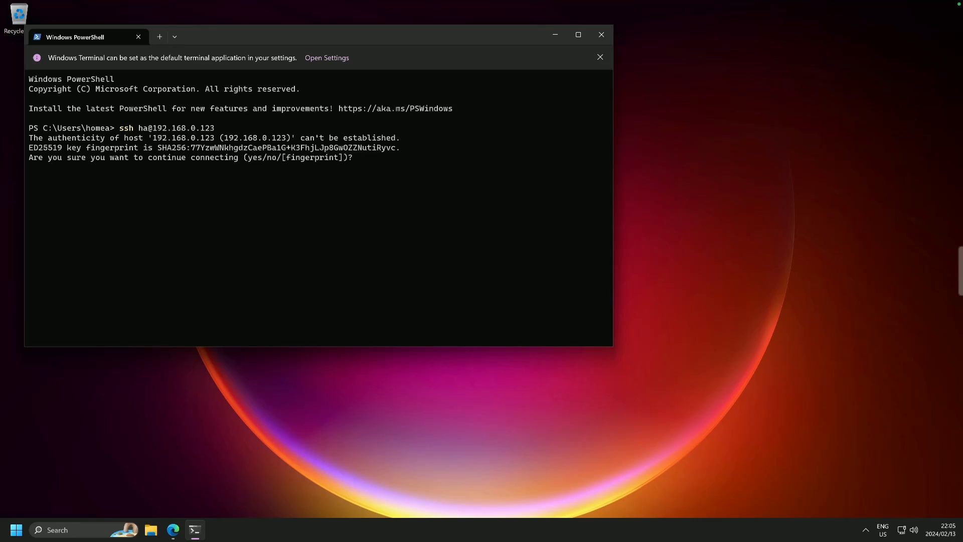
# Step: Answer 'yes' to the host authenticity prompt to continue connecting
pyautogui.write('yes')
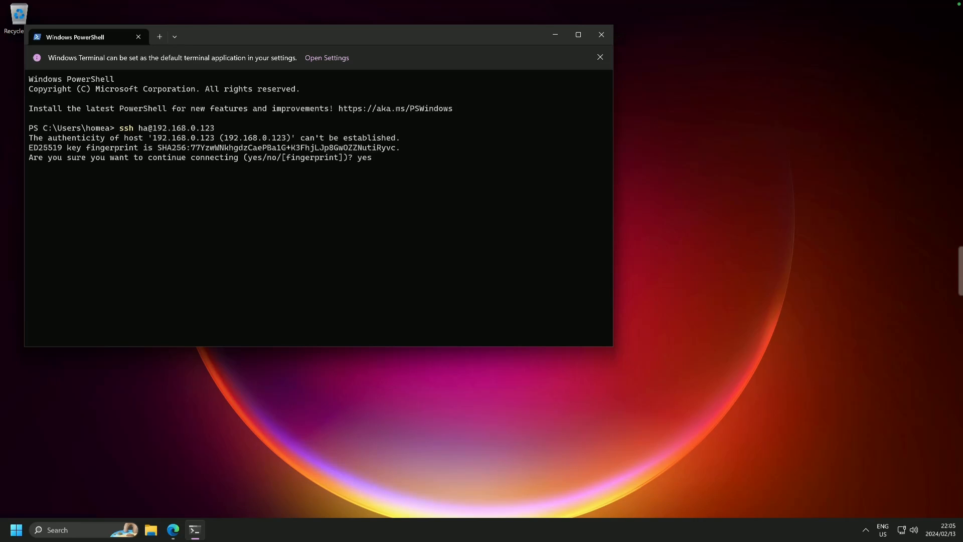
pyautogui.press('Enter')
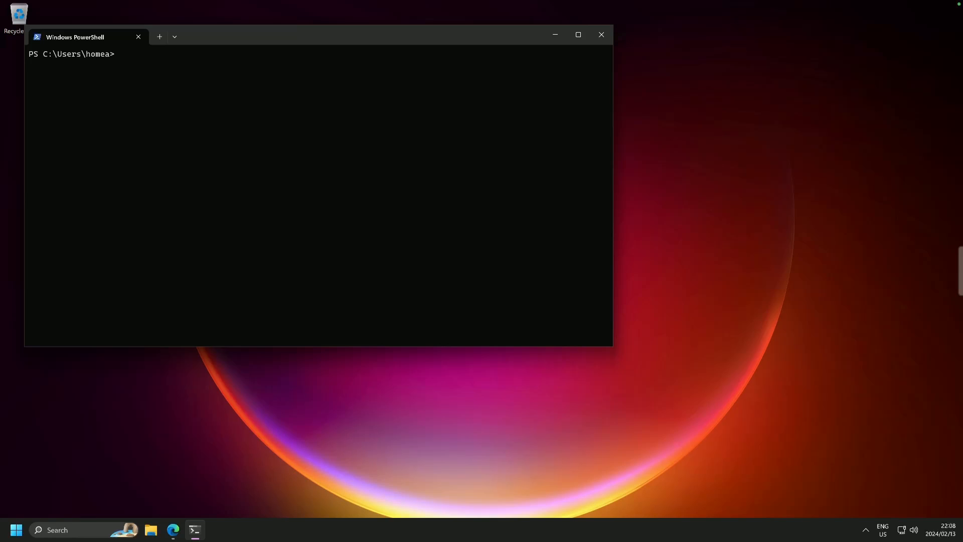
pyautogui.write('ssh-keygen -R 192.168.0.123')
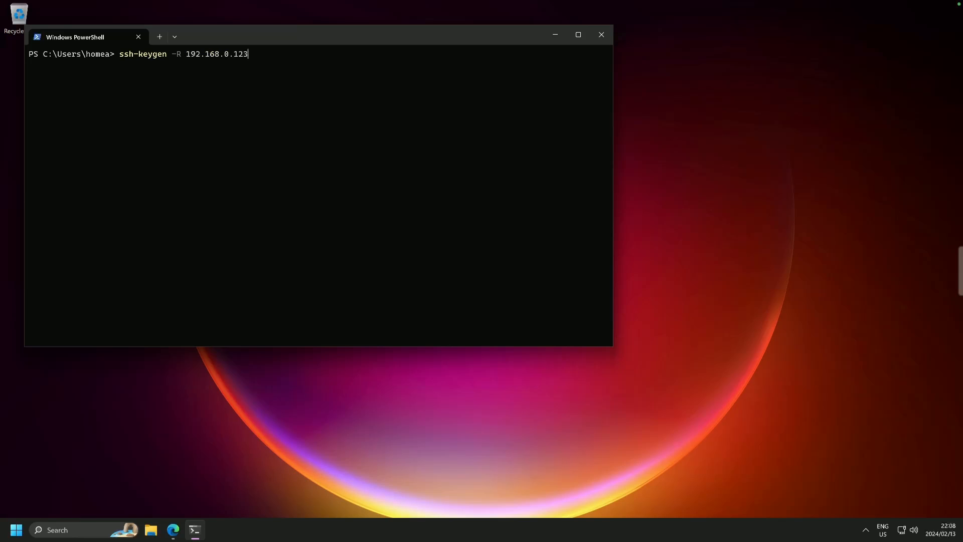
pyautogui.write('hostname')
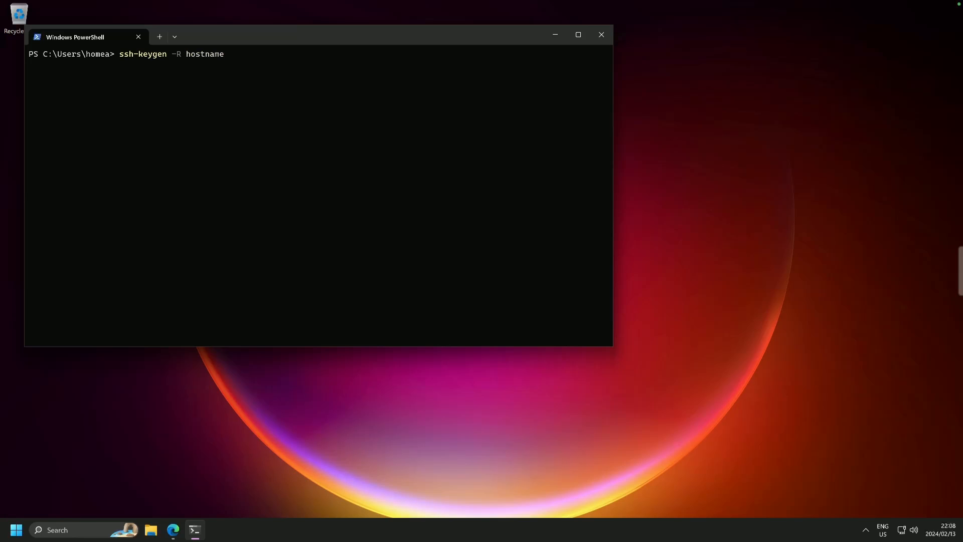
pyautogui.write('ssh ha@192.168.0.123')
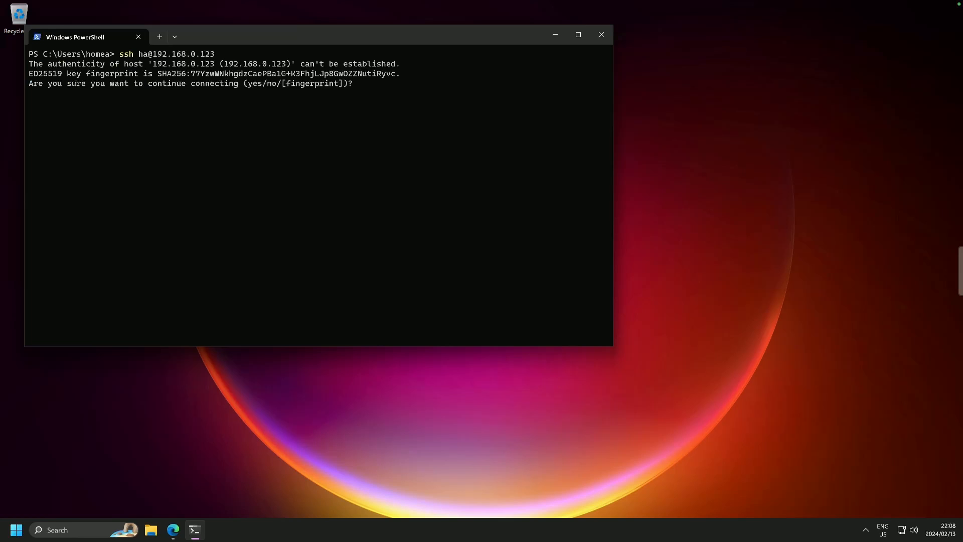
pyautogui.write('yes')
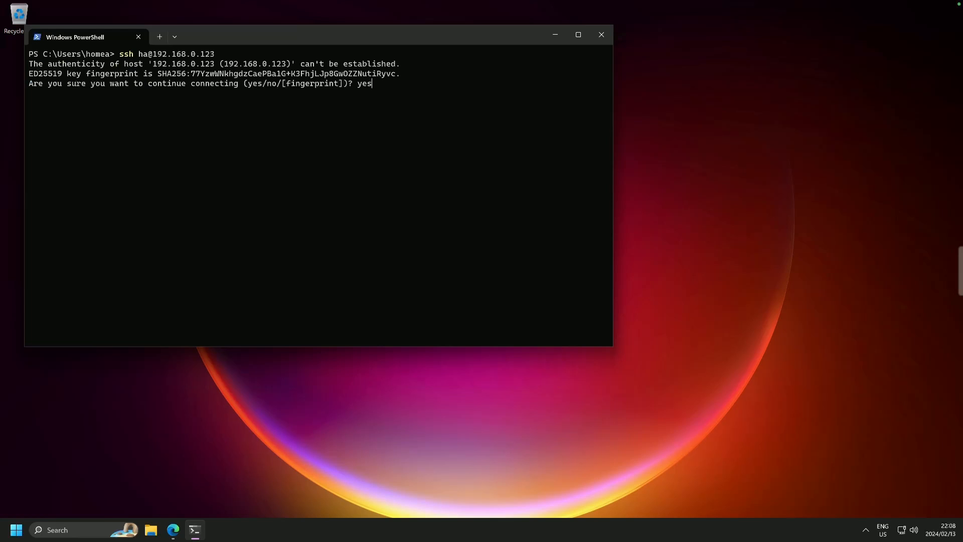
pyautogui.press('Enter')
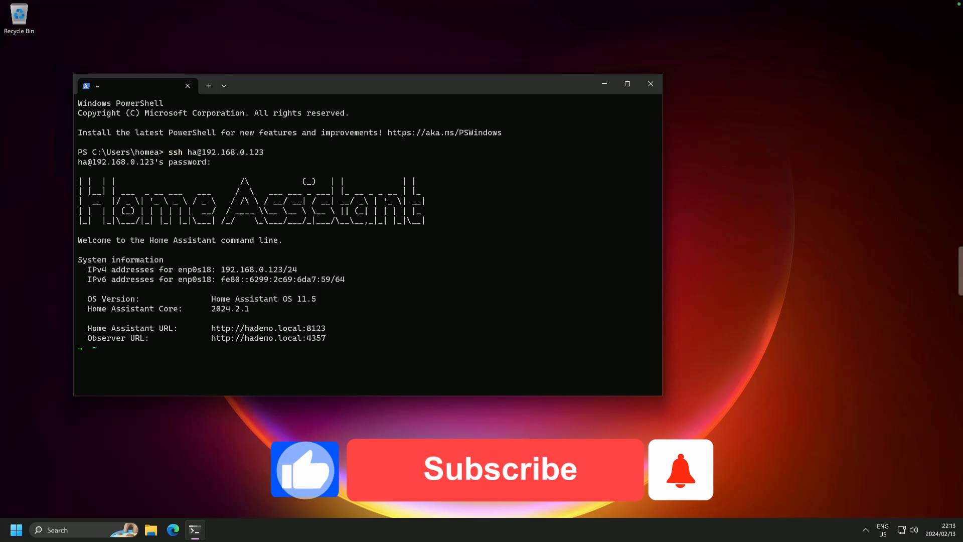
# Step: Enter the SSH password to reach the Home Assistant command-line welcome screen
pyautogui.click(497, 470)
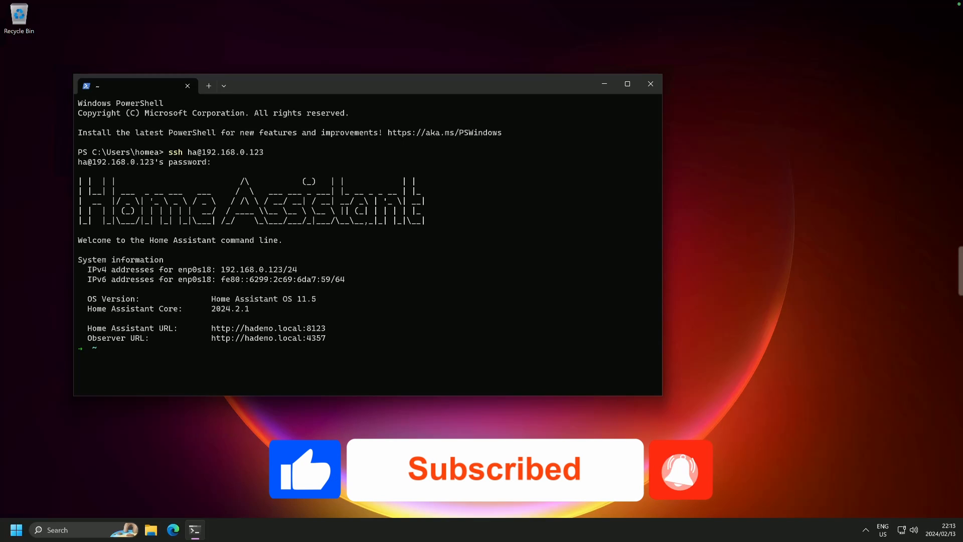